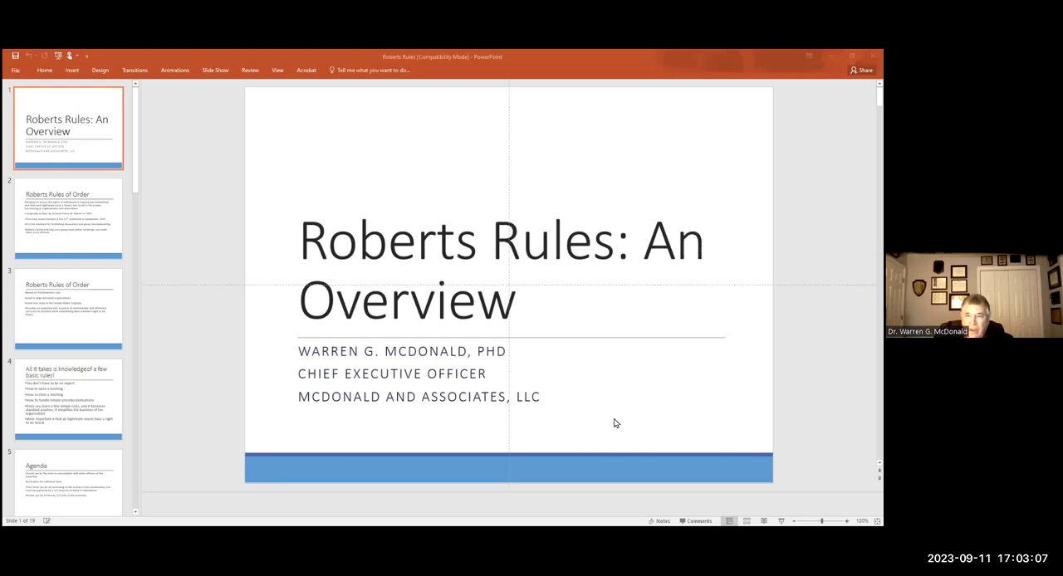
{"action": "mouse_move", "coordinate": [619, 428]}
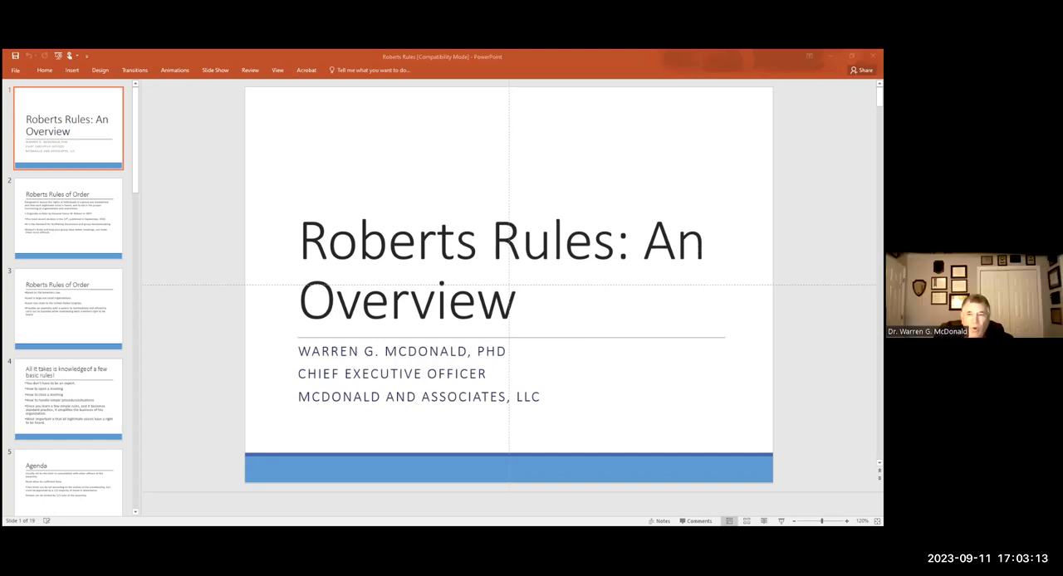
{"action": "mouse_move", "coordinate": [695, 435]}
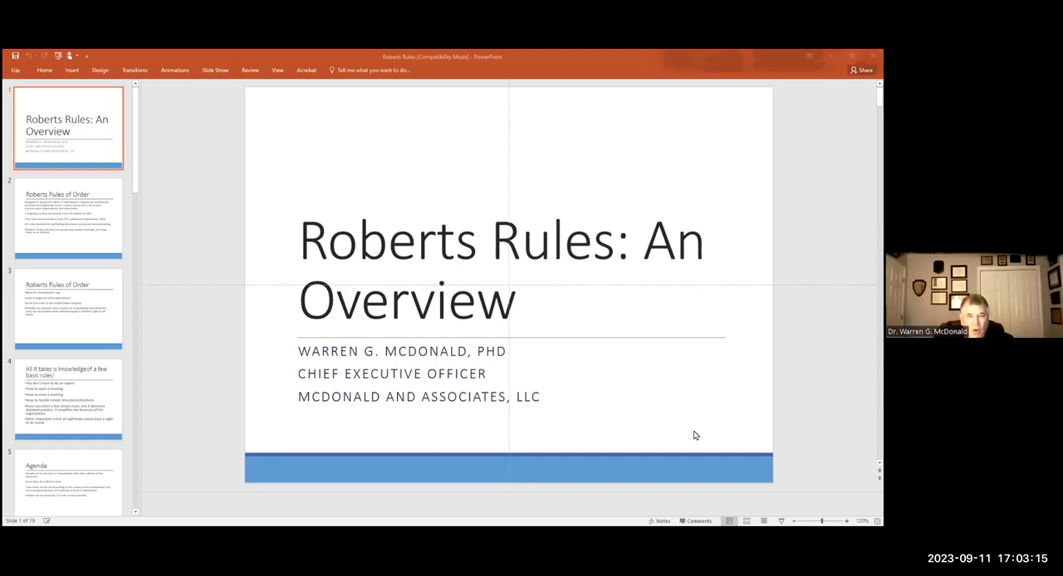
{"action": "mouse_move", "coordinate": [660, 435]}
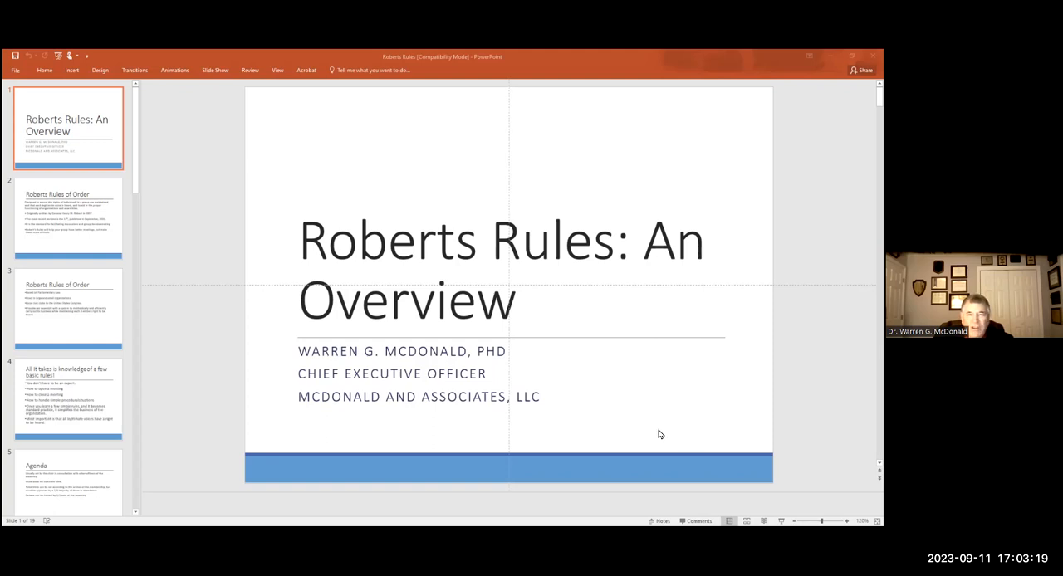
{"action": "mouse_move", "coordinate": [185, 489]}
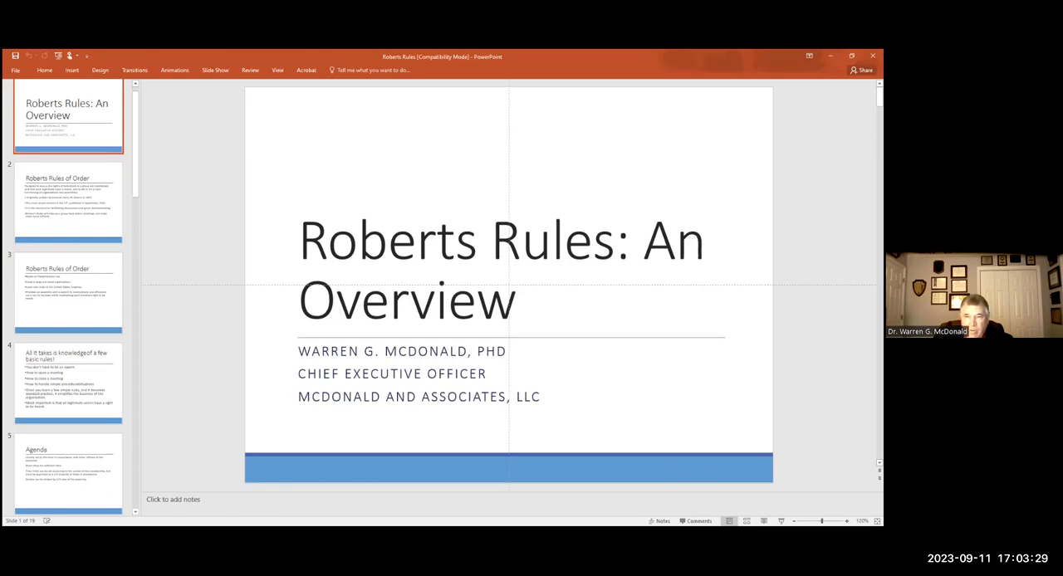
- Open slide 2, 'Roberts Rules of Order', from the slide pane
{"action": "left_click", "coordinate": [68, 202]}
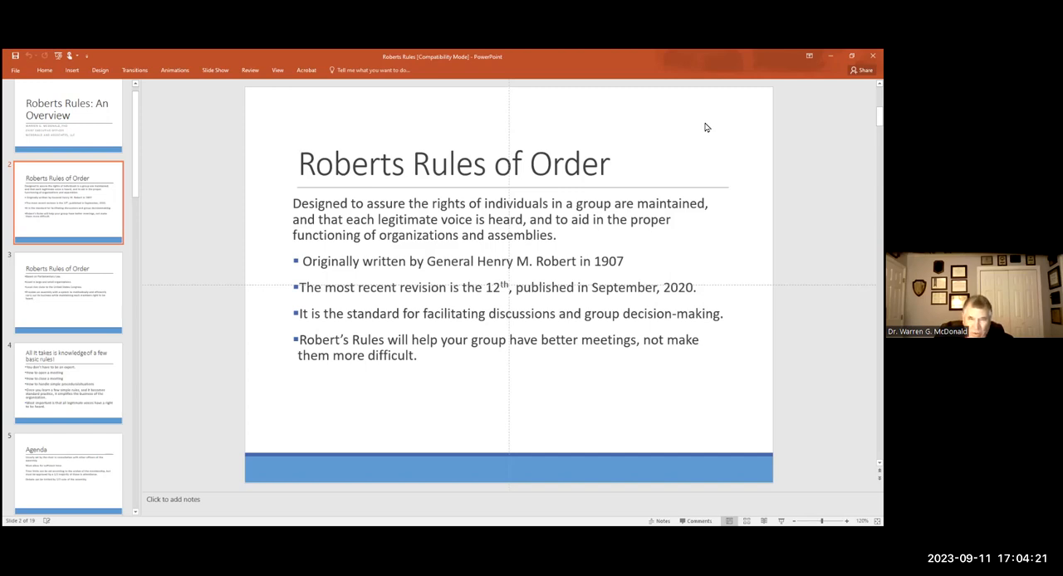
{"action": "mouse_move", "coordinate": [702, 124]}
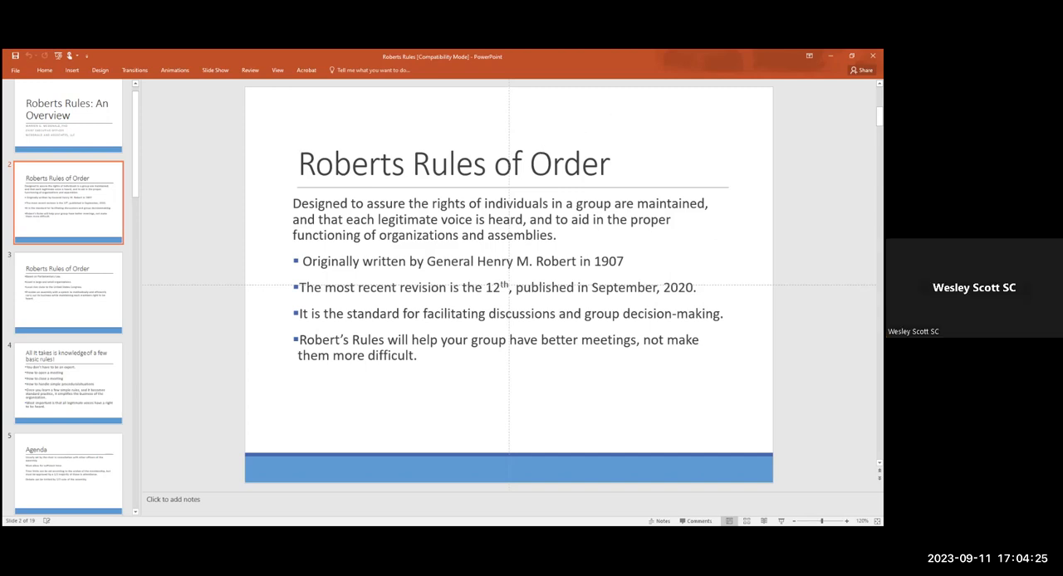
{"action": "mouse_move", "coordinate": [691, 407]}
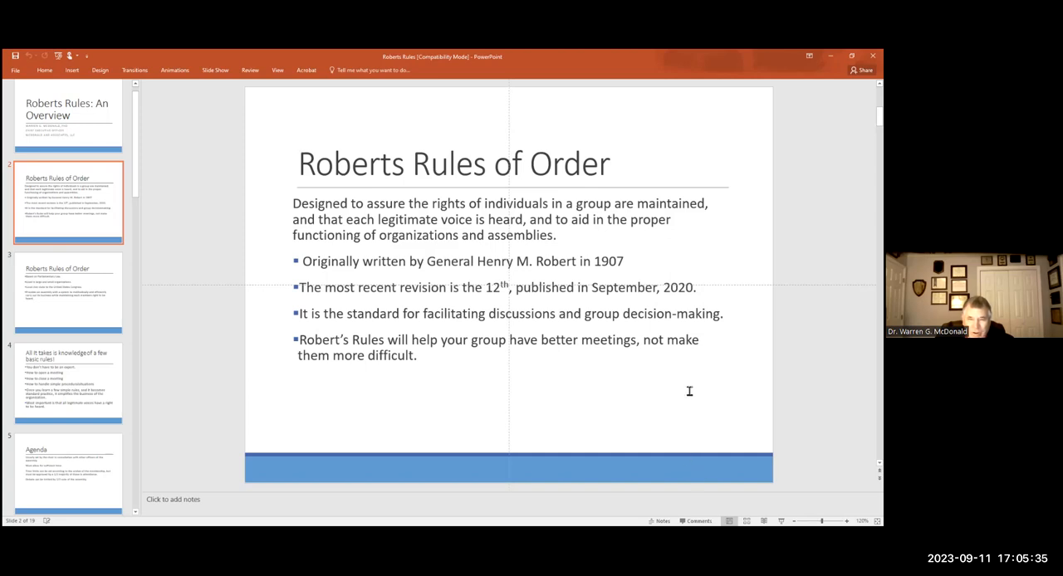
{"action": "mouse_move", "coordinate": [689, 393]}
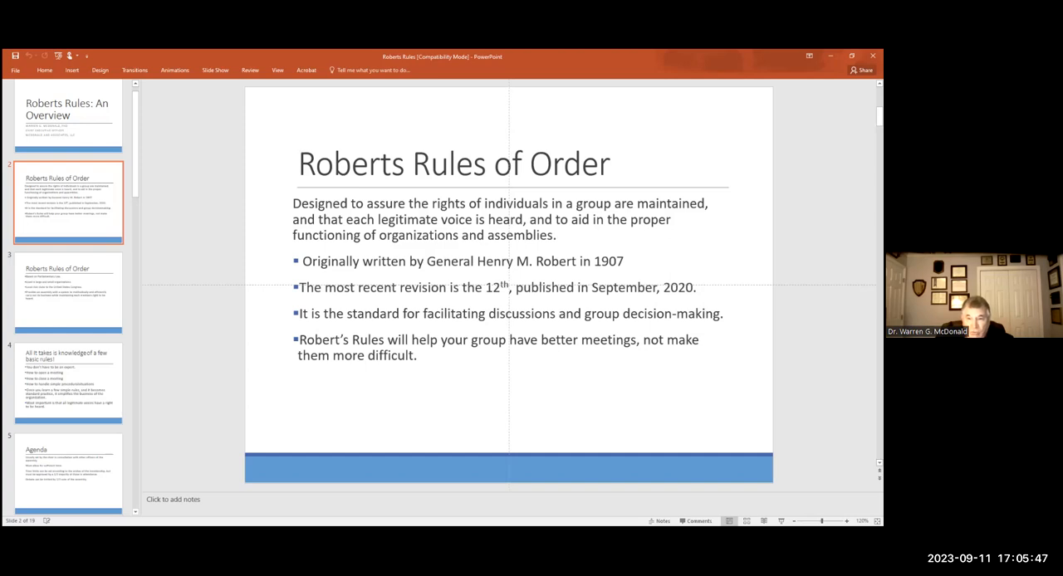
{"action": "left_click", "coordinate": [68, 292]}
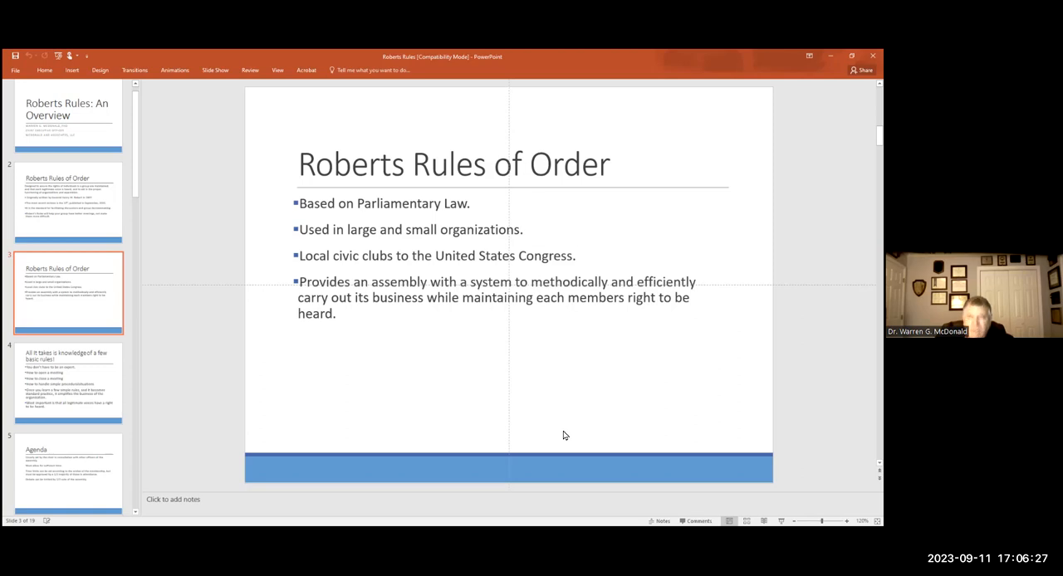
{"action": "mouse_move", "coordinate": [707, 135]}
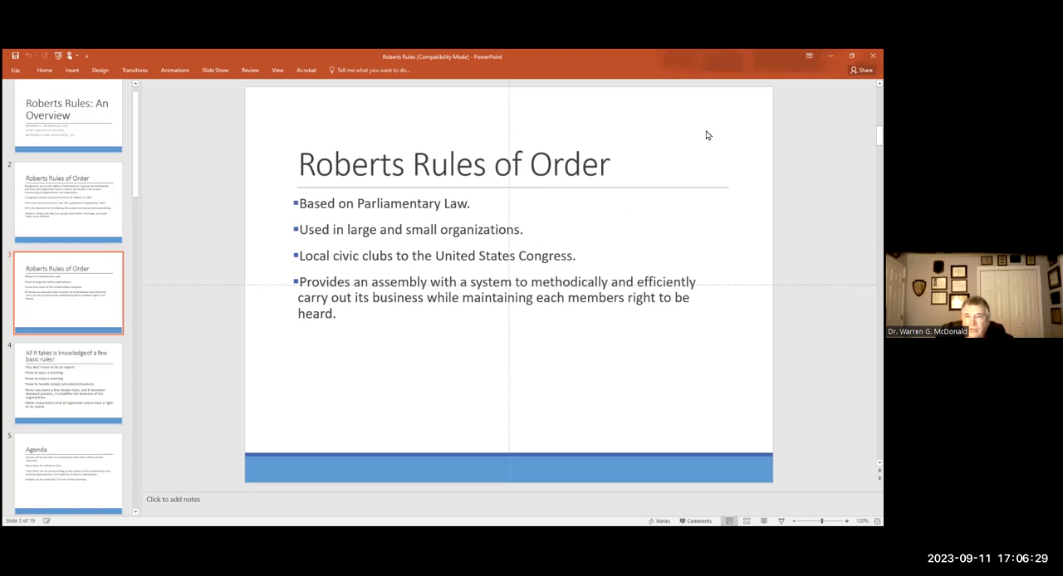
{"action": "mouse_move", "coordinate": [694, 149]}
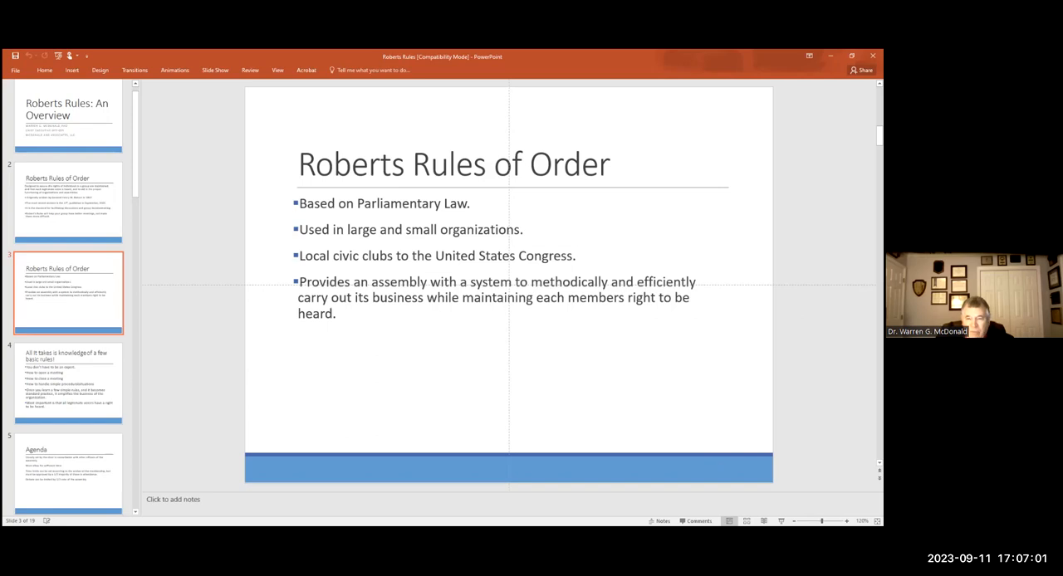
{"action": "mouse_move", "coordinate": [662, 404]}
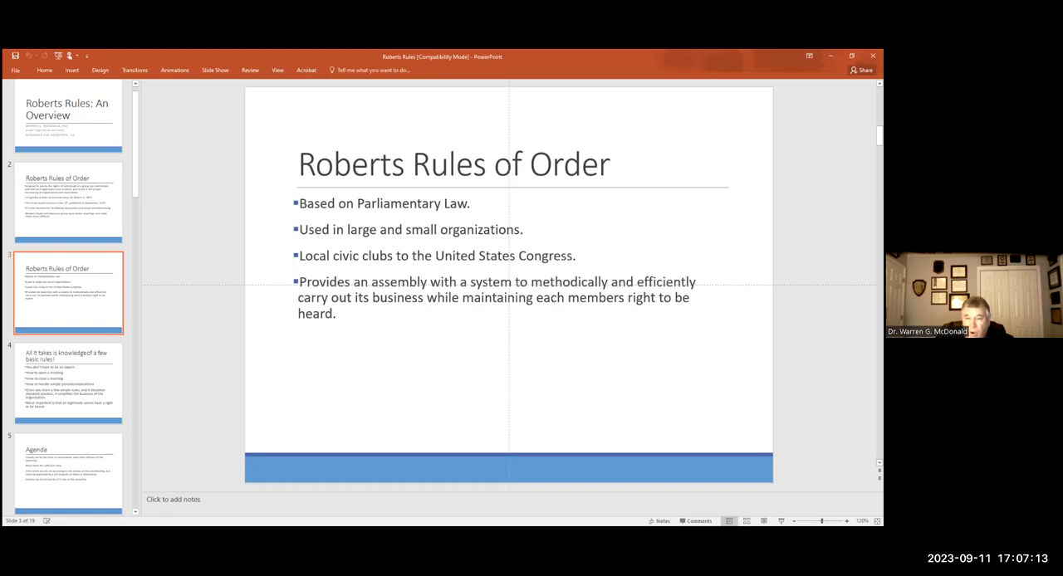
{"action": "left_click", "coordinate": [68, 382]}
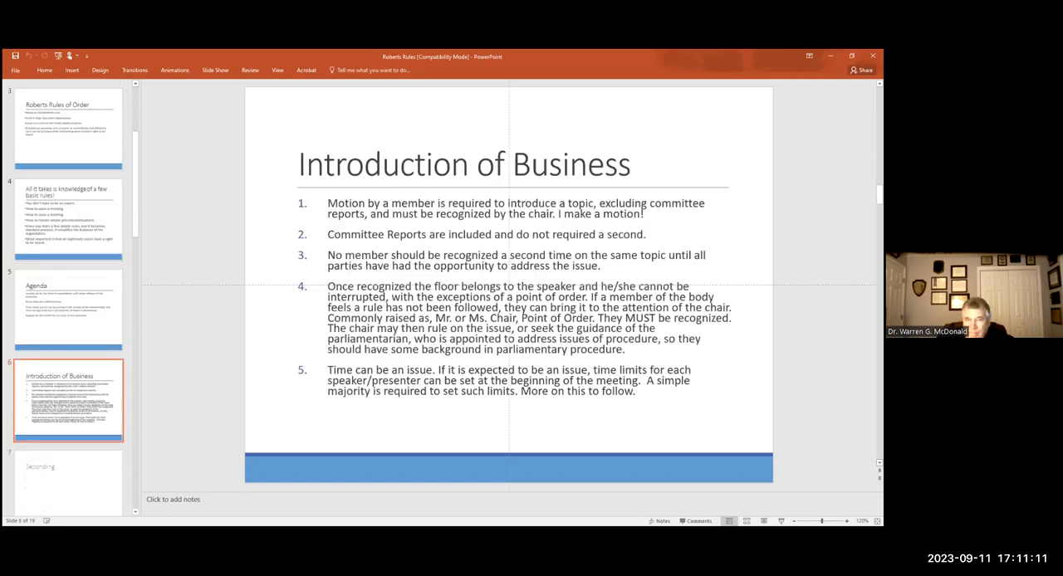
{"action": "mouse_move", "coordinate": [705, 189]}
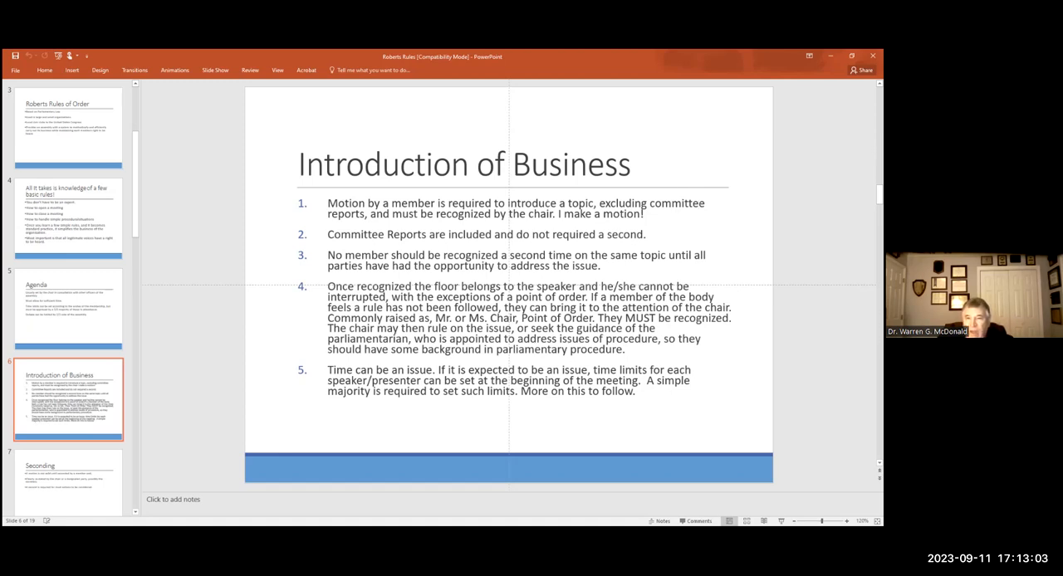
- Select the slide 6 thumbnail, 'Introduction of Business', in the slide pane
{"action": "left_click", "coordinate": [68, 399]}
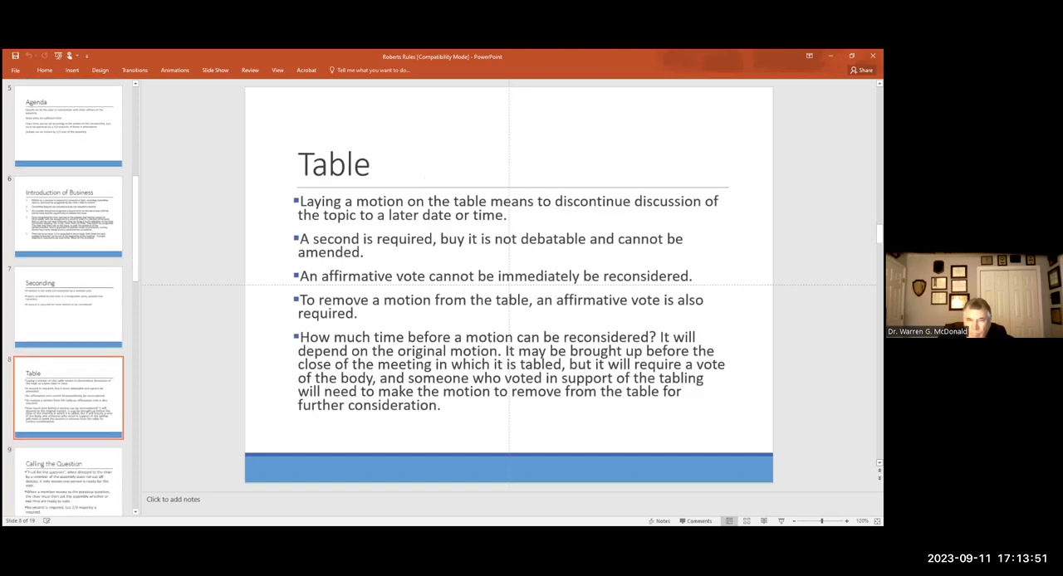
{"action": "mouse_move", "coordinate": [679, 141]}
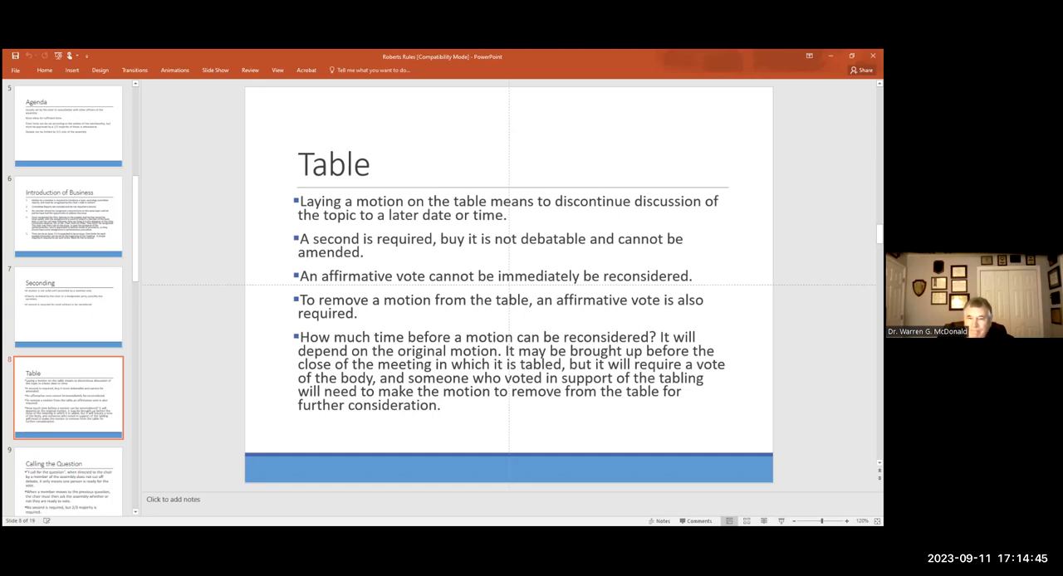
{"action": "left_click", "coordinate": [68, 394]}
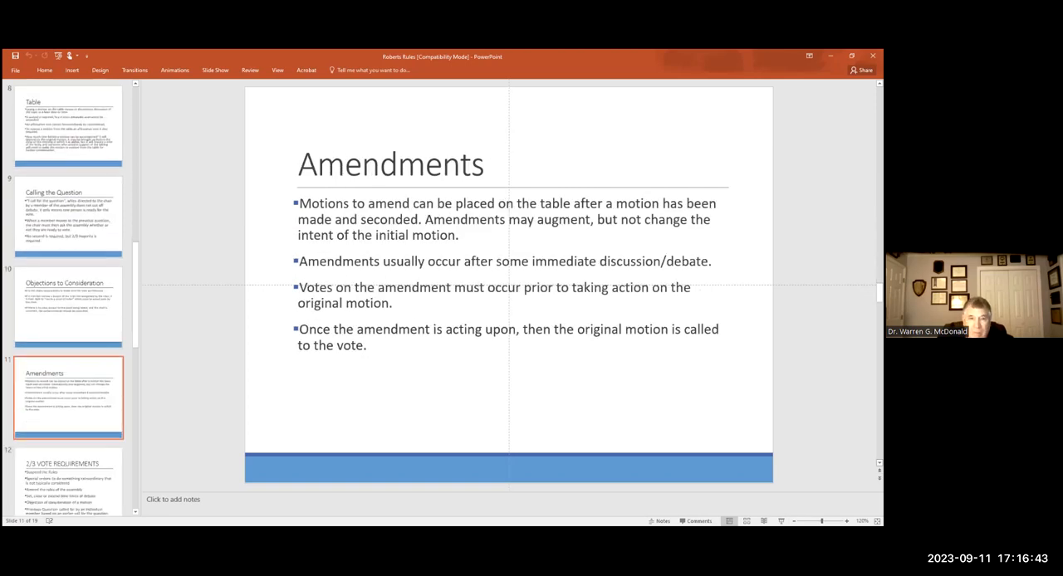
{"action": "mouse_move", "coordinate": [625, 402]}
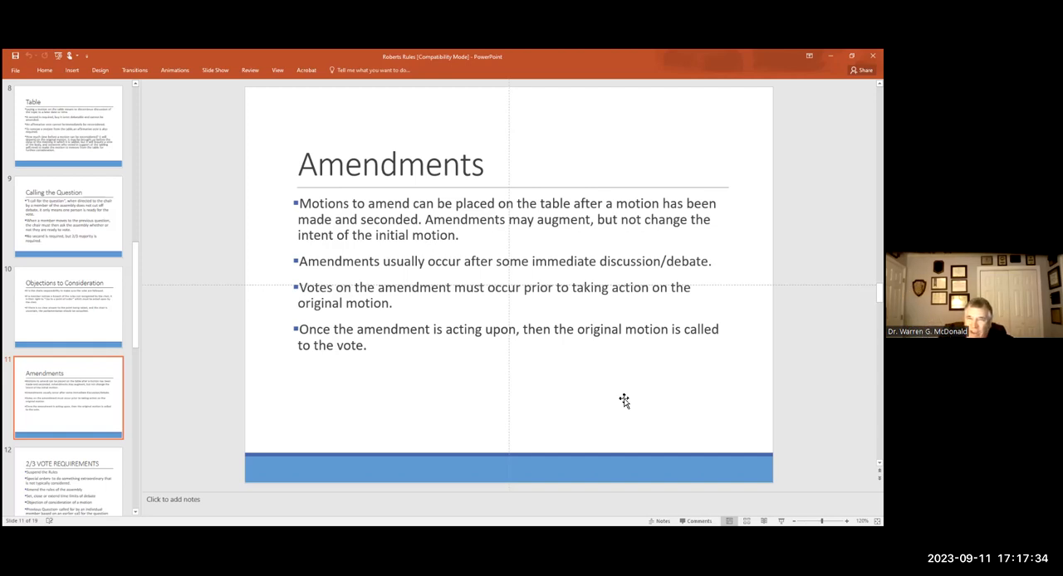
{"action": "mouse_move", "coordinate": [679, 396]}
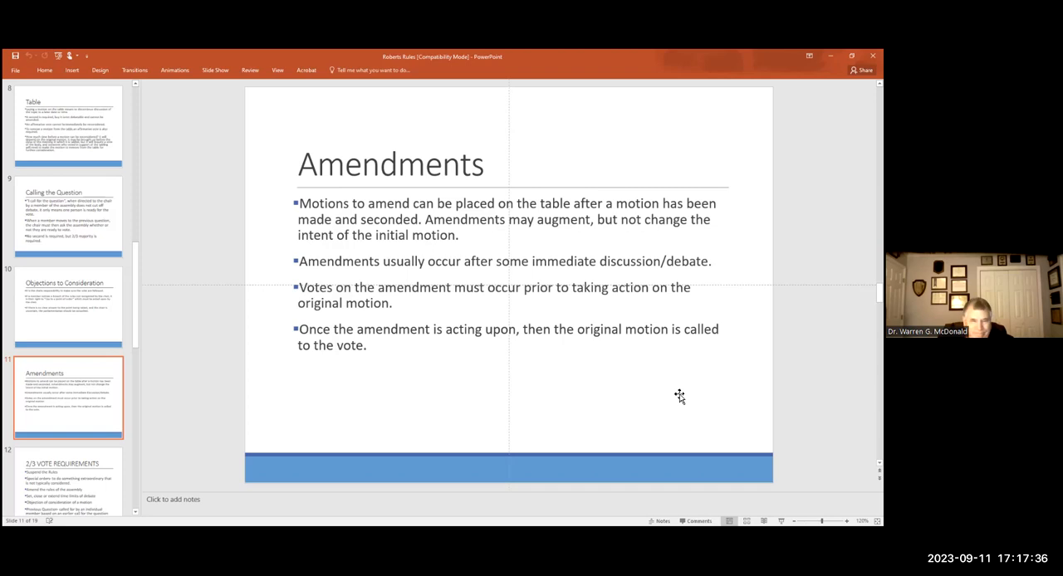
- Select a slide thumbnail to reach slide 13, 'Committee Reports'
{"action": "left_click", "coordinate": [68, 399]}
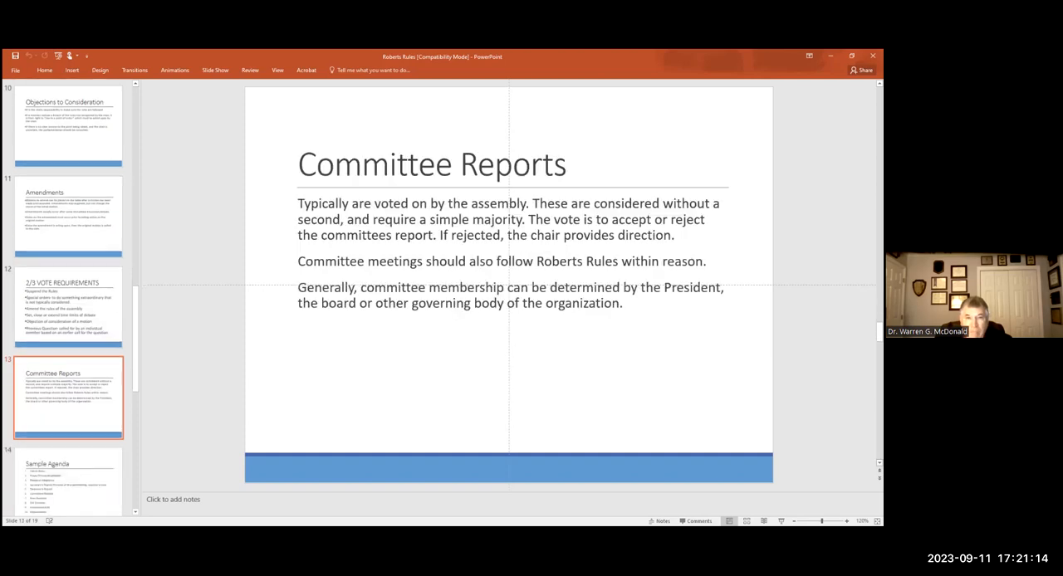
{"action": "mouse_move", "coordinate": [648, 149]}
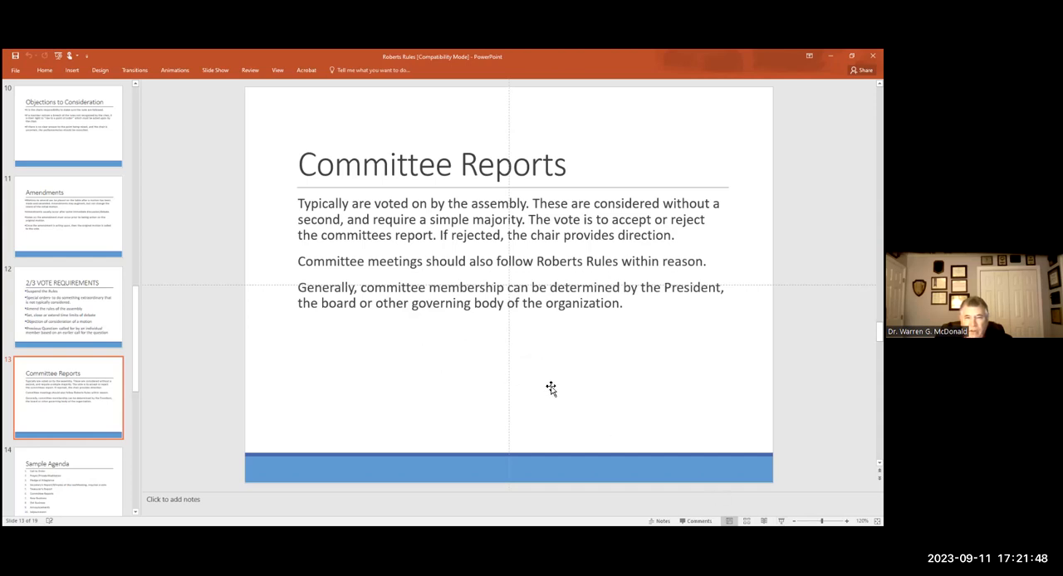
{"action": "mouse_move", "coordinate": [617, 409]}
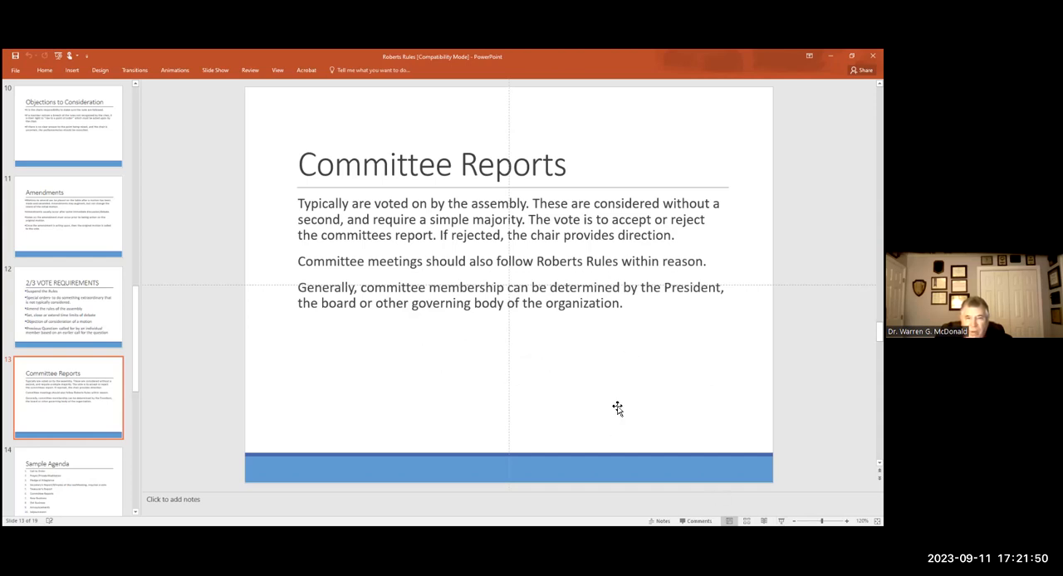
{"action": "mouse_move", "coordinate": [551, 322]}
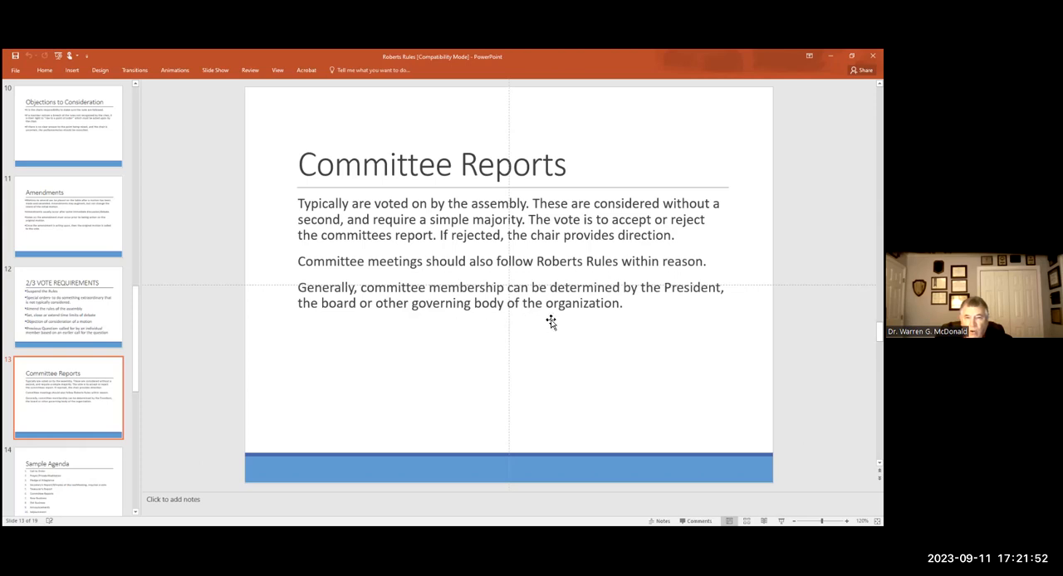
{"action": "mouse_move", "coordinate": [666, 384]}
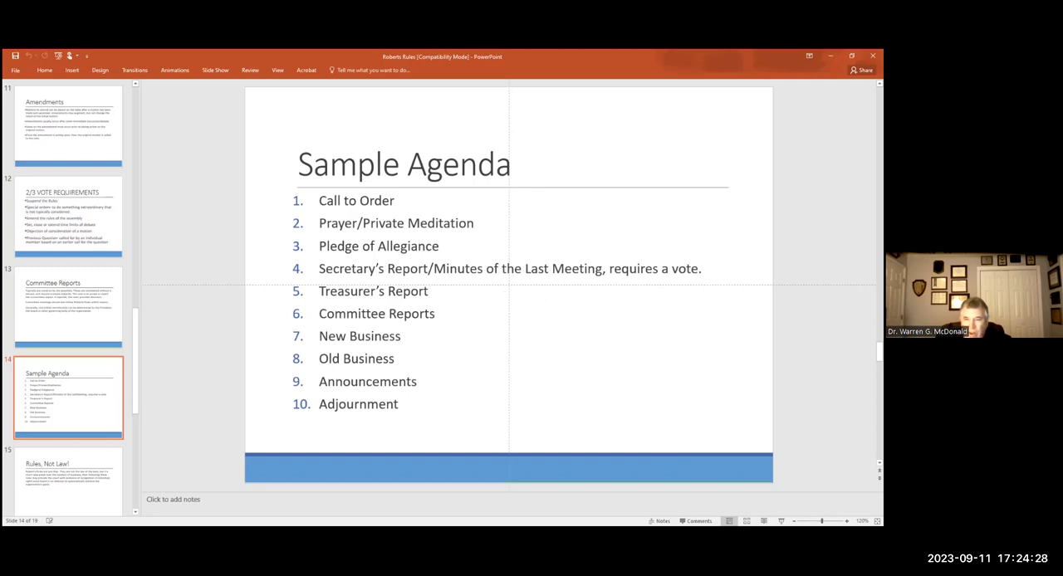
{"action": "mouse_move", "coordinate": [608, 422]}
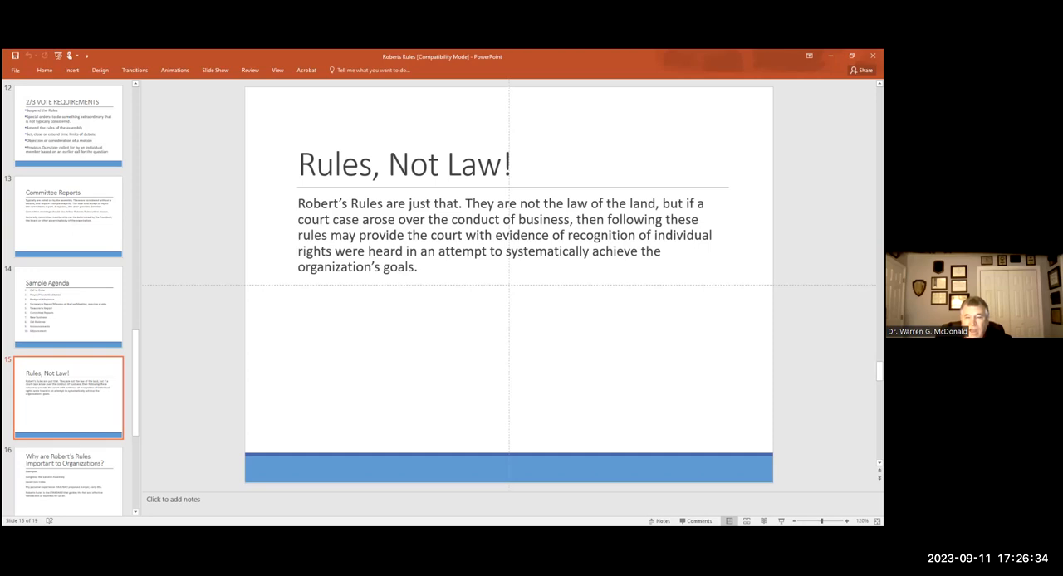
{"action": "mouse_move", "coordinate": [679, 328]}
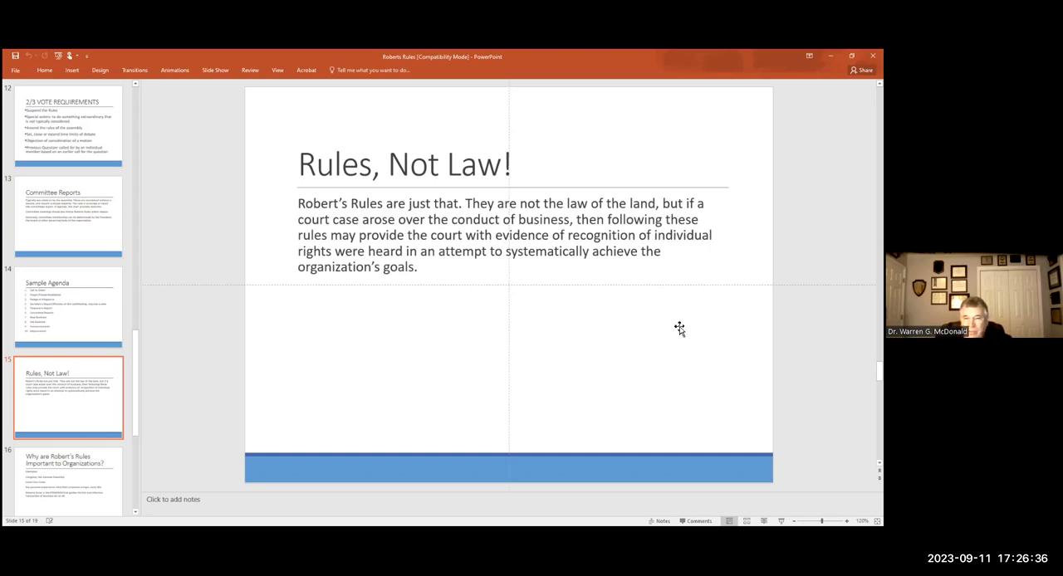
{"action": "mouse_move", "coordinate": [646, 284]}
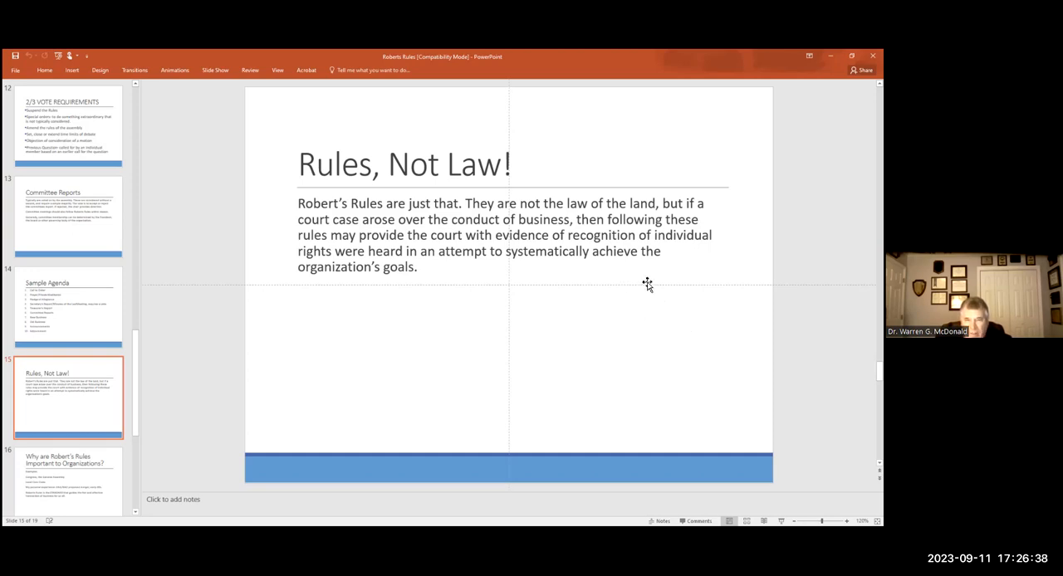
{"action": "mouse_move", "coordinate": [587, 346]}
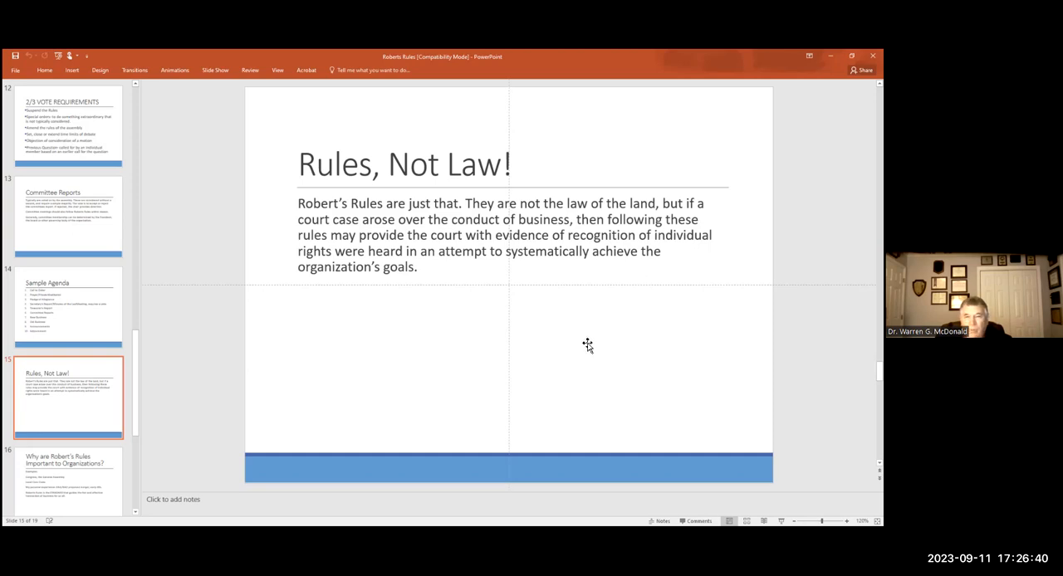
{"action": "mouse_move", "coordinate": [583, 350]}
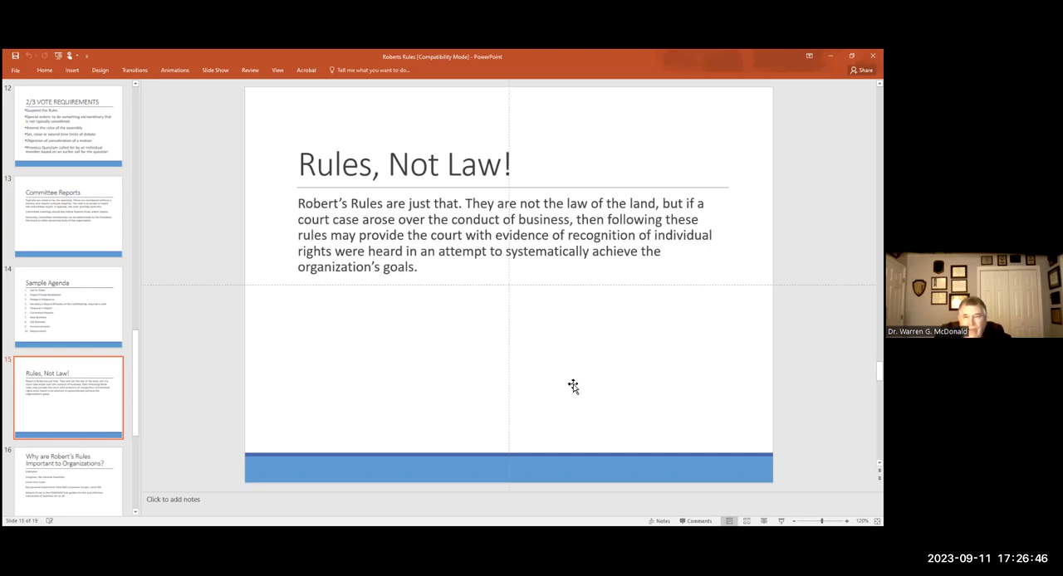
{"action": "mouse_move", "coordinate": [432, 382]}
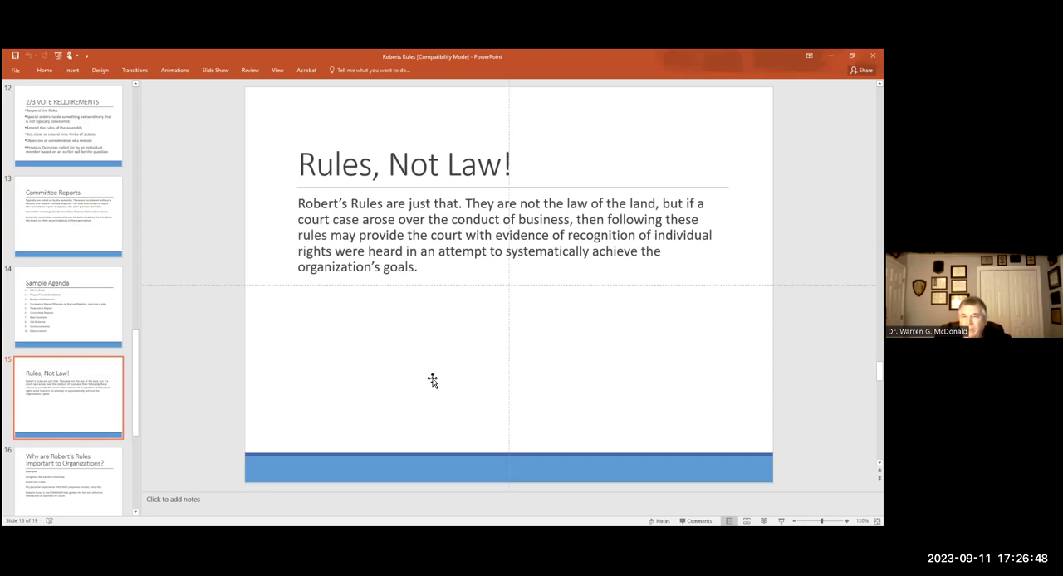
{"action": "mouse_move", "coordinate": [572, 380]}
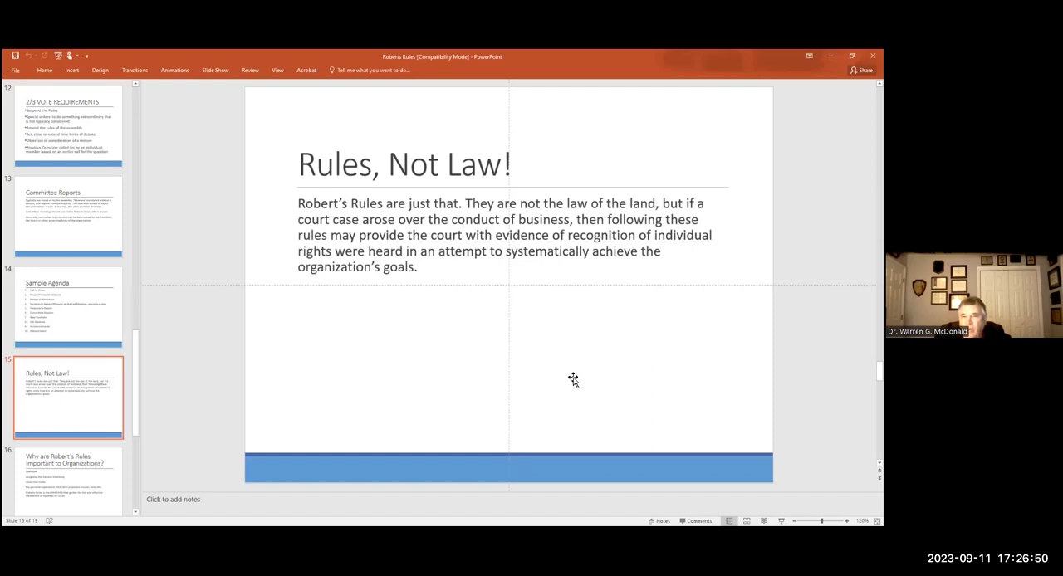
{"action": "mouse_move", "coordinate": [588, 362]}
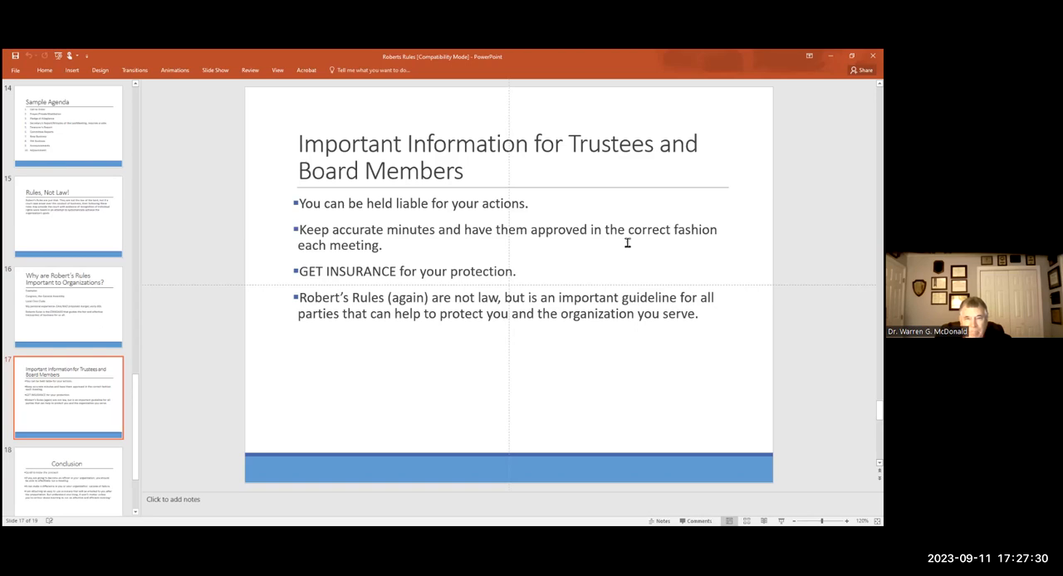
{"action": "mouse_move", "coordinate": [644, 192]}
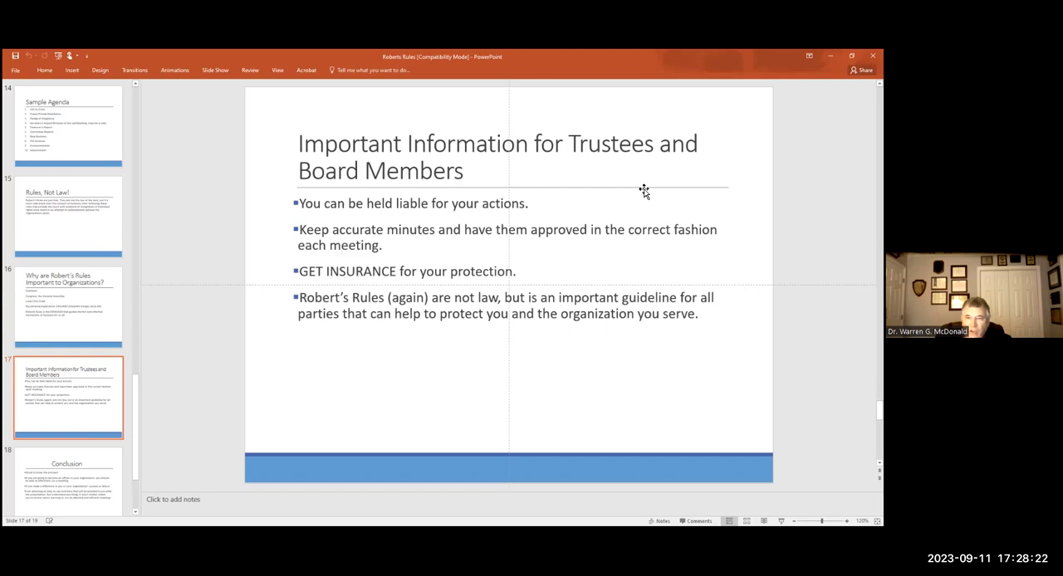
{"action": "mouse_move", "coordinate": [644, 191]}
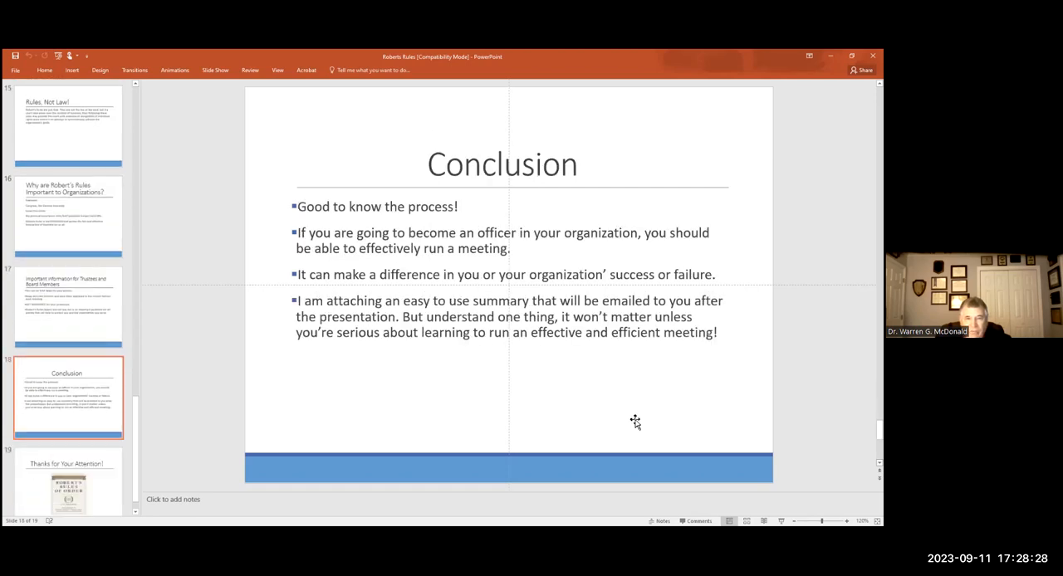
{"action": "mouse_move", "coordinate": [637, 417]}
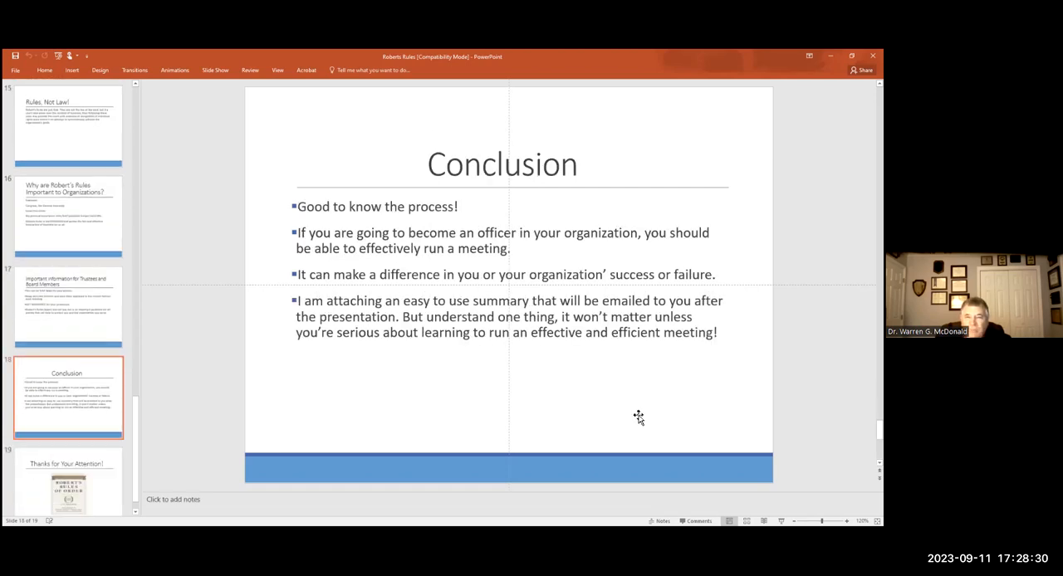